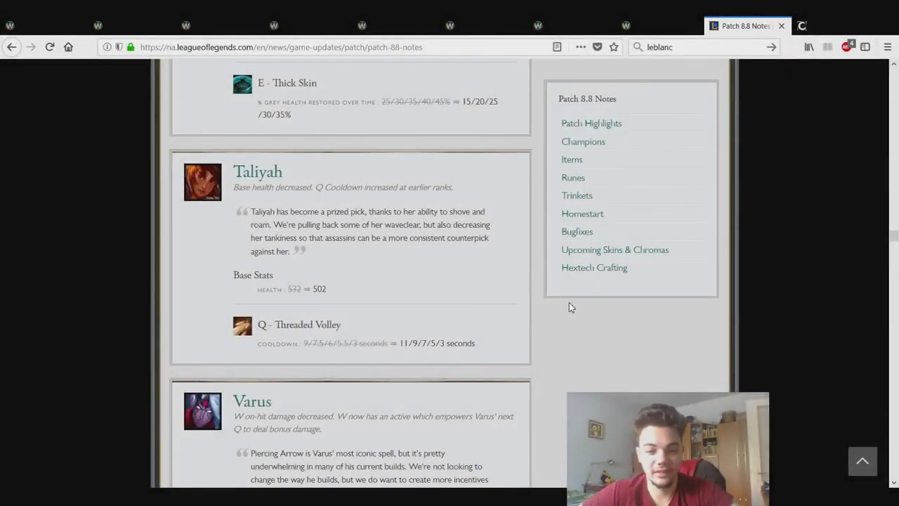
mouse_move(396, 185)
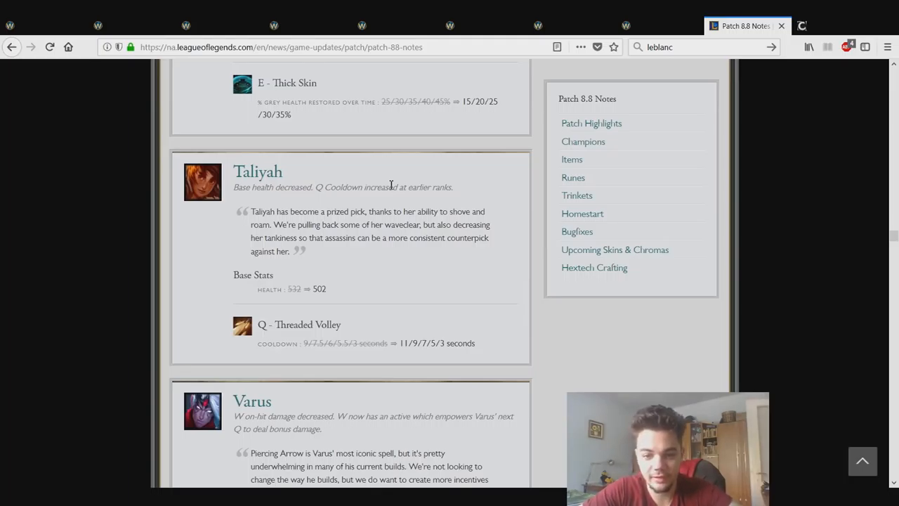
mouse_move(297, 341)
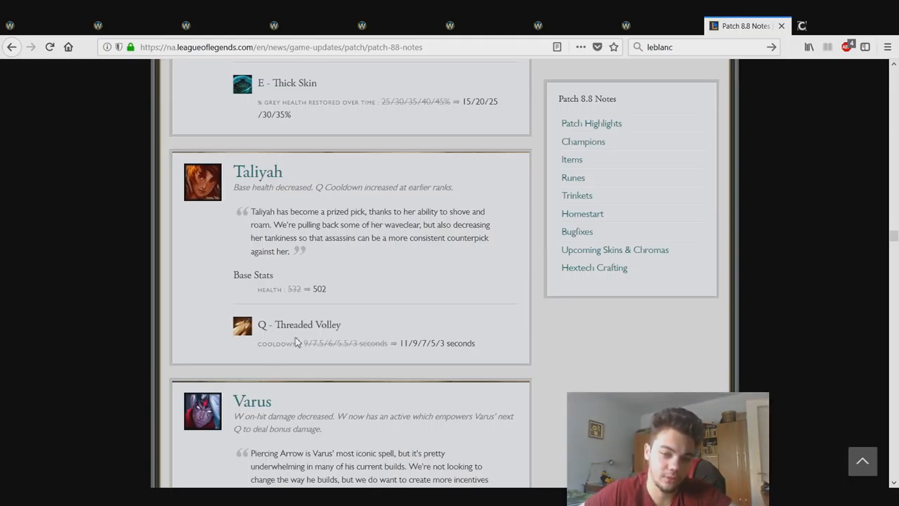
mouse_move(391, 343)
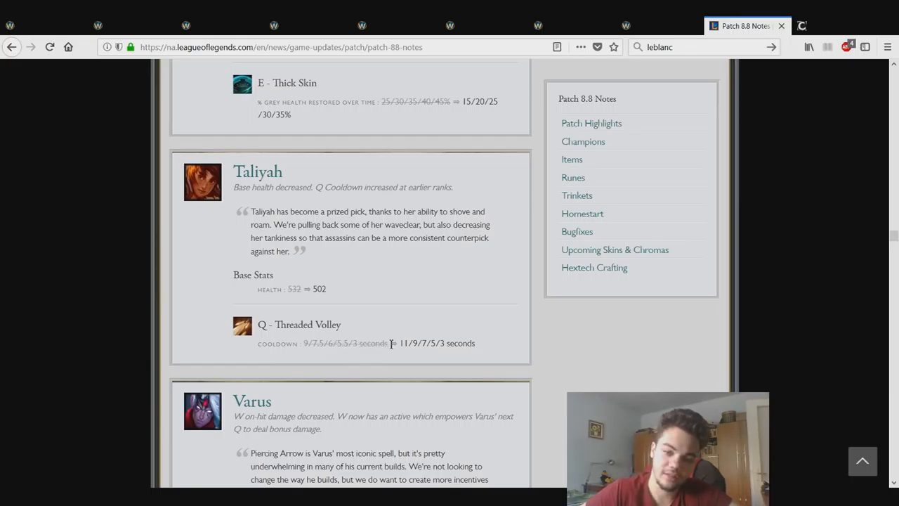
mouse_move(304, 289)
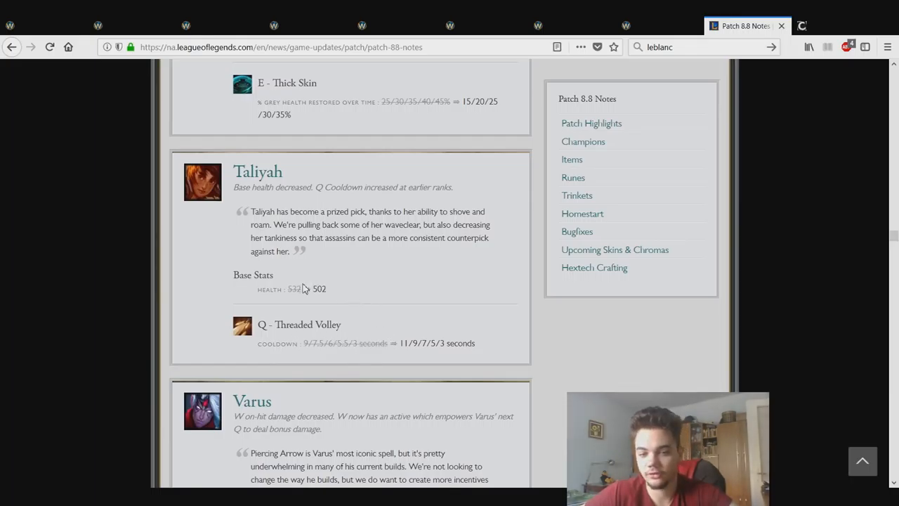
mouse_move(308, 288)
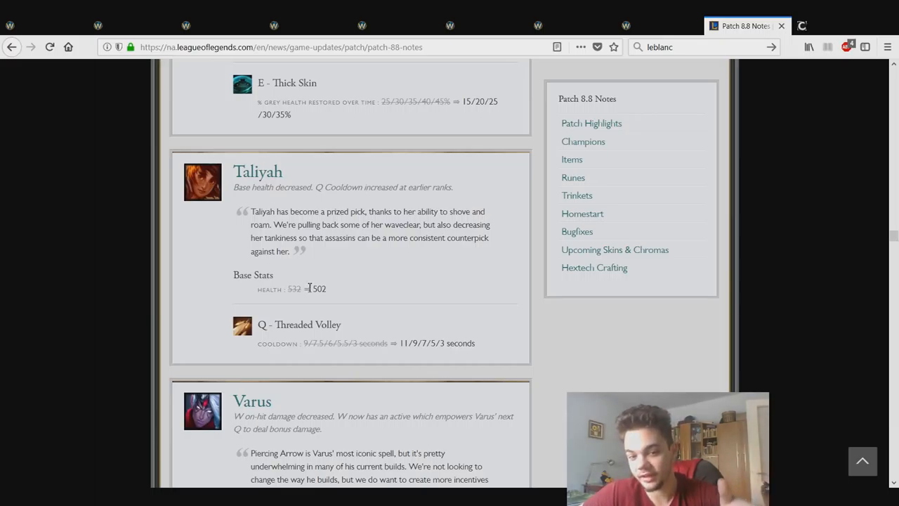
mouse_move(329, 289)
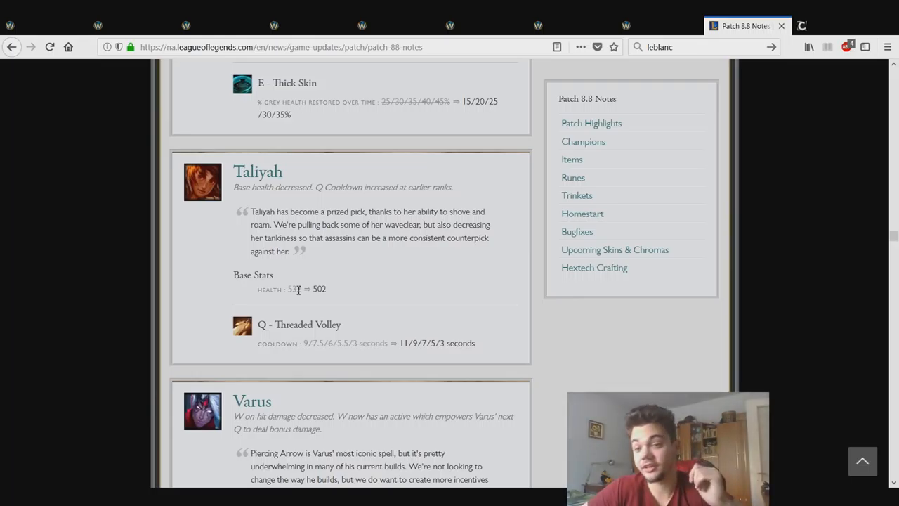
mouse_move(300, 287)
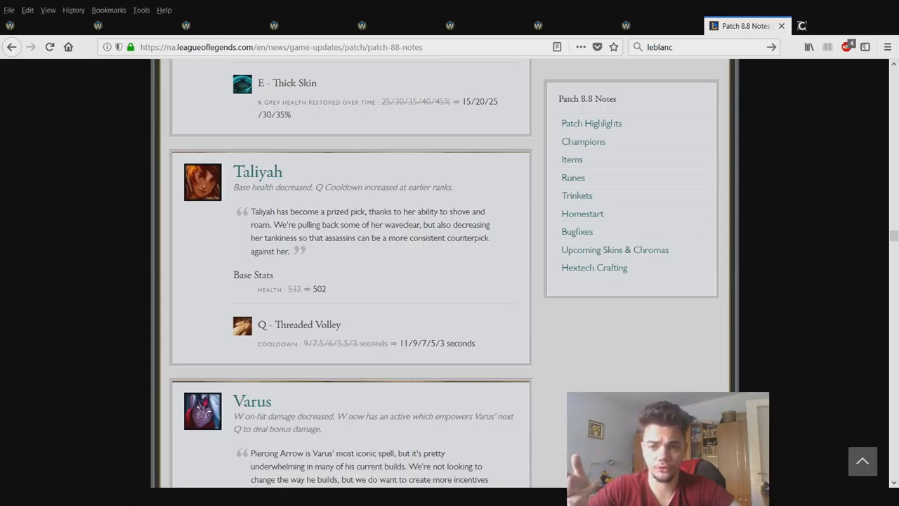
mouse_move(500, 232)
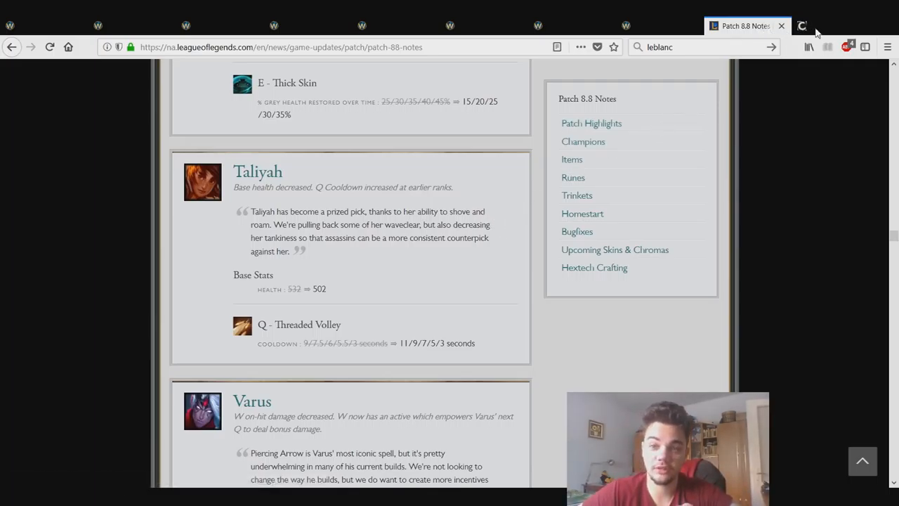
Browse Taliyah's Champion.gg middle-lane statistics, reviewing the 47.99% win rate, playerbase experience and win-rate-by-patch charts.
left_click(803, 25)
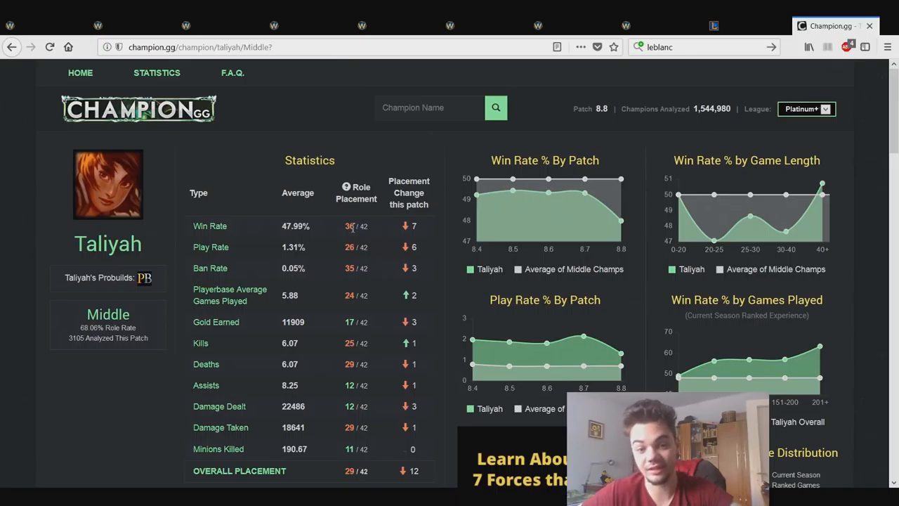
mouse_move(363, 227)
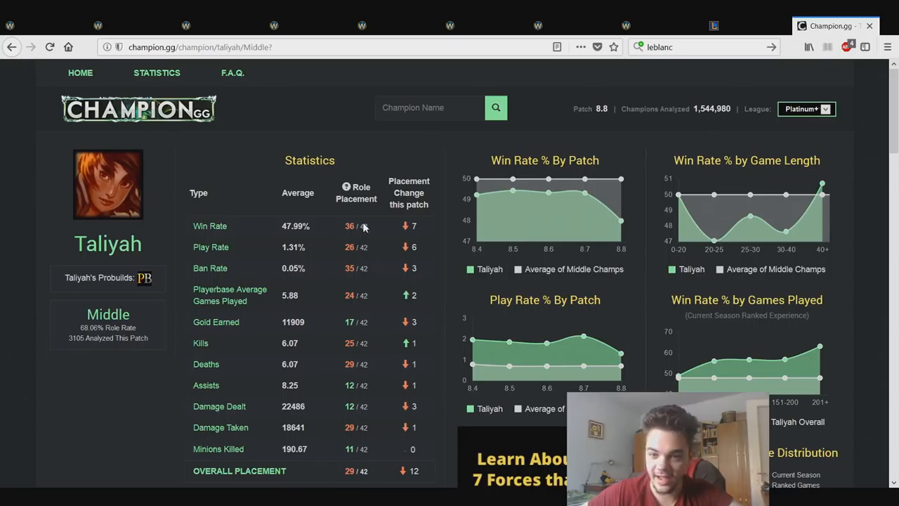
mouse_move(586, 198)
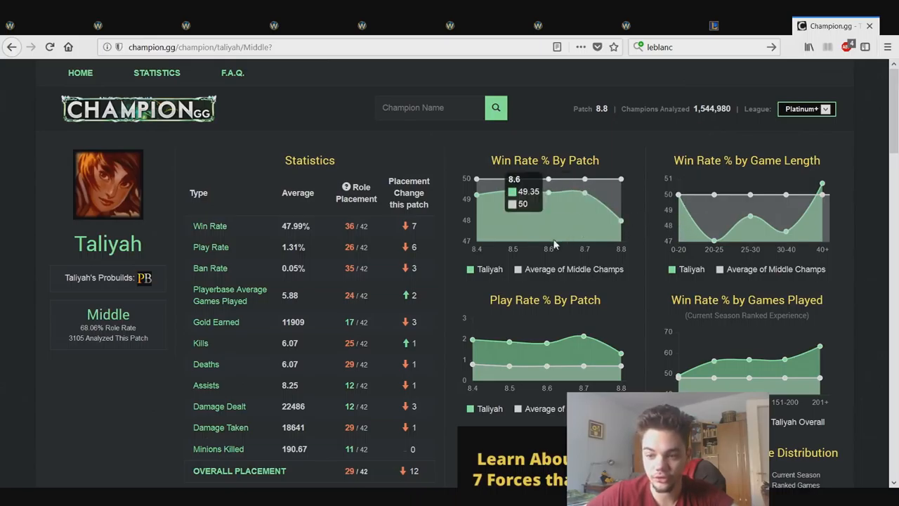
scroll("down", 3)
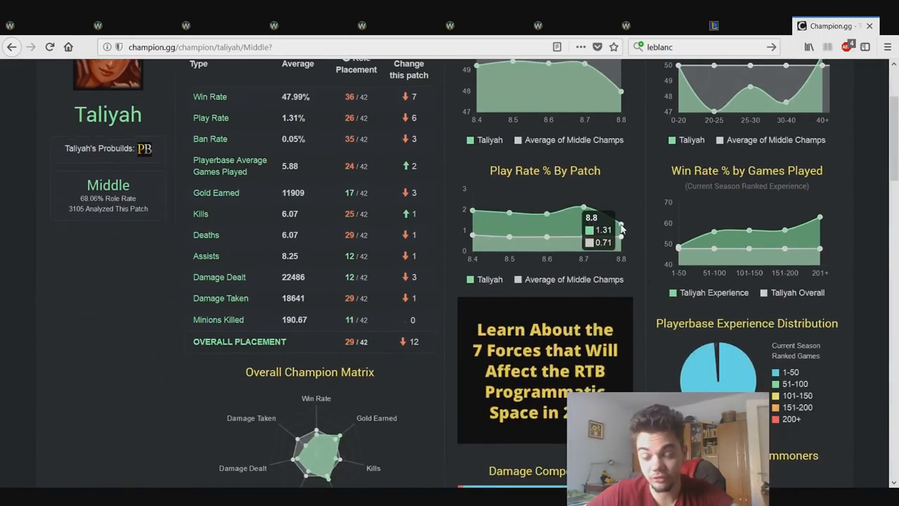
scroll("up", 3)
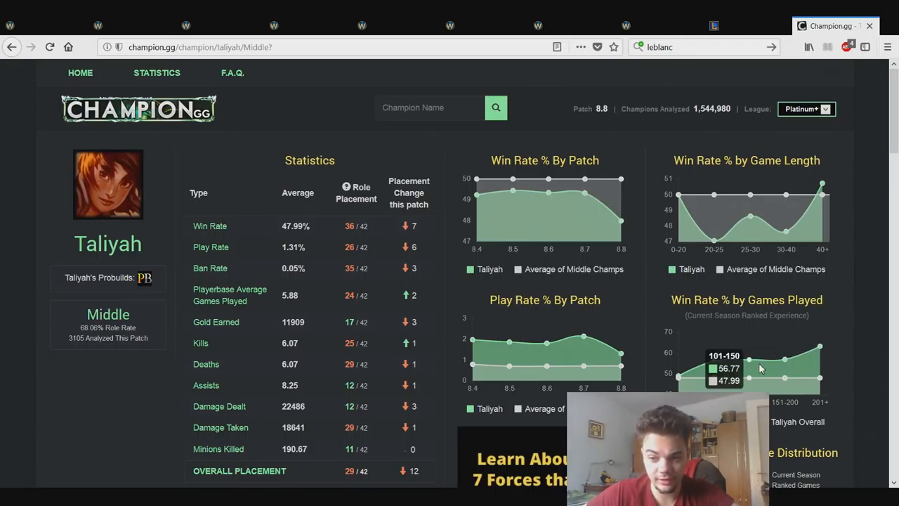
mouse_move(744, 364)
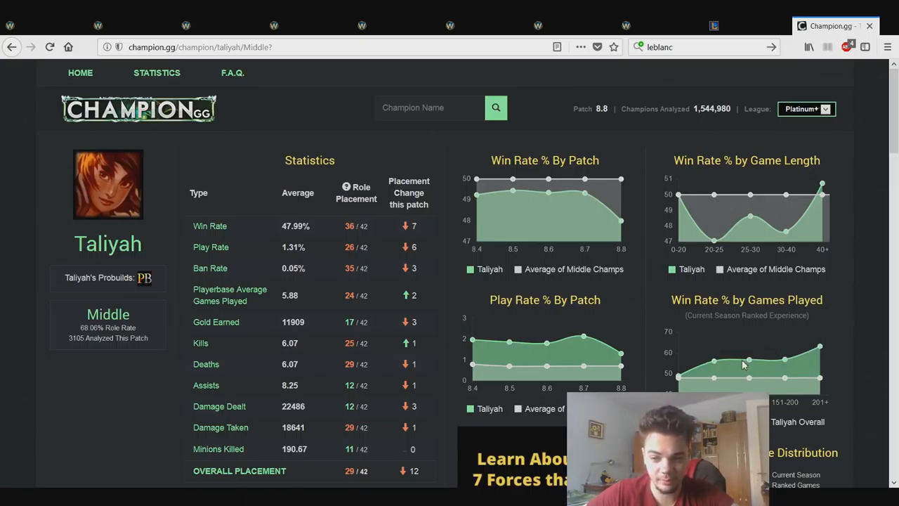
mouse_move(821, 366)
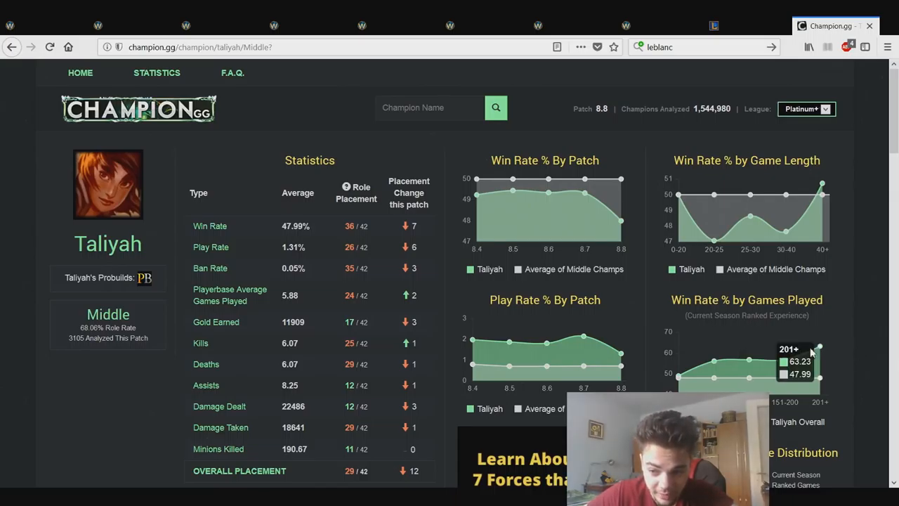
mouse_move(793, 363)
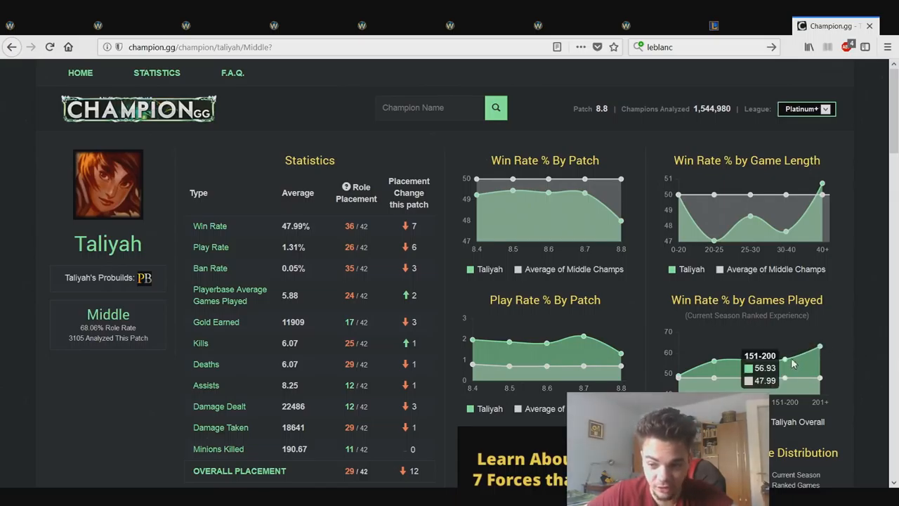
mouse_move(822, 351)
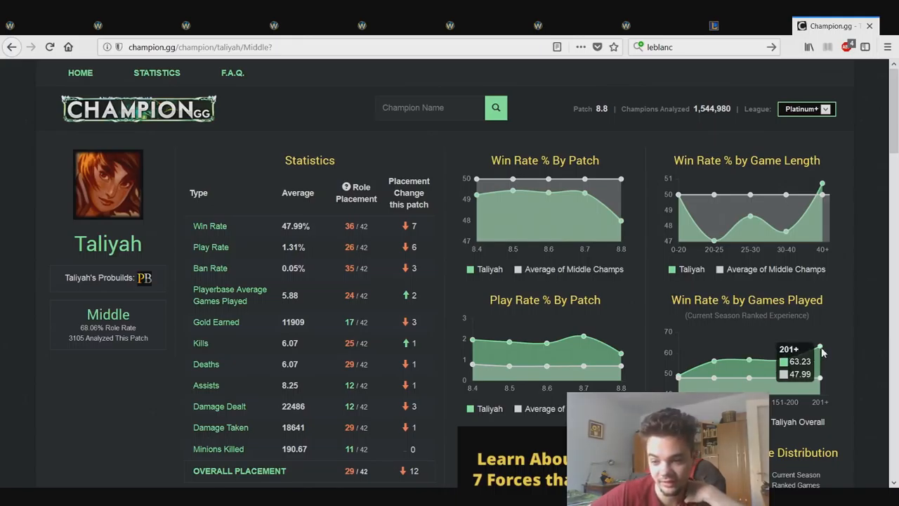
scroll("down", 3)
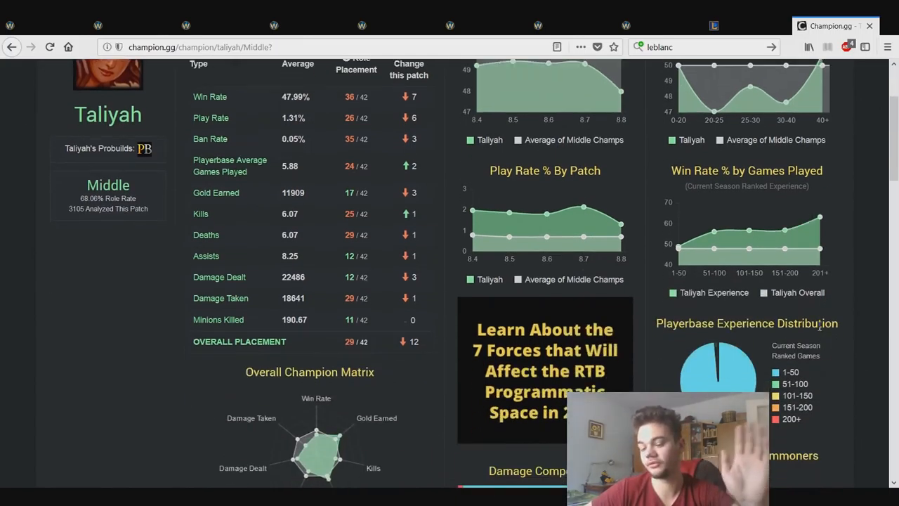
mouse_move(736, 359)
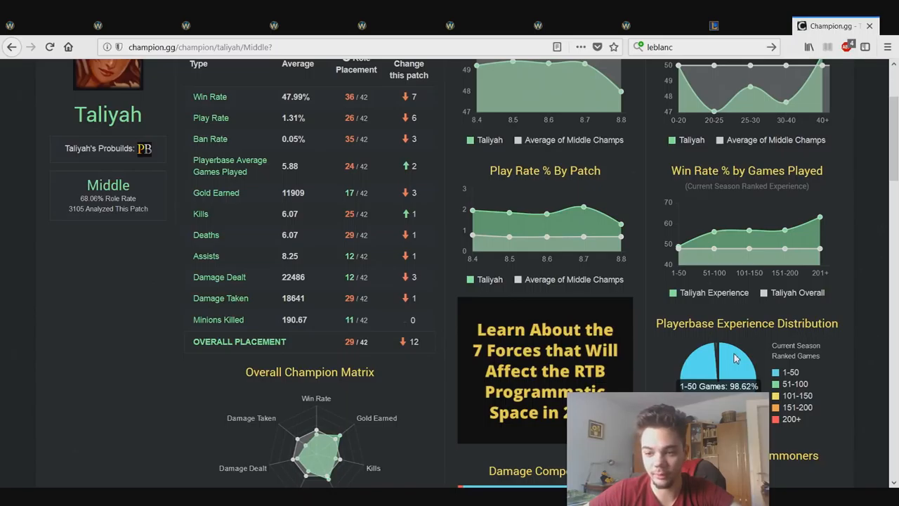
mouse_move(677, 251)
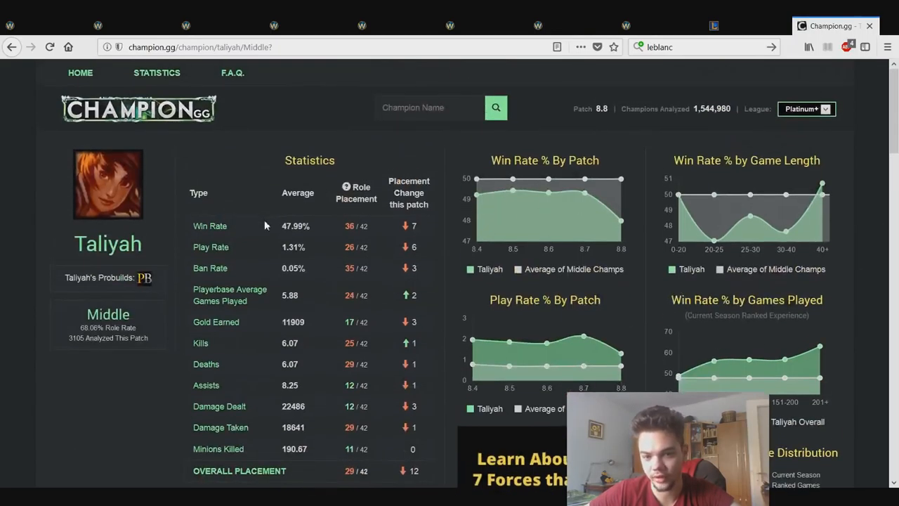
scroll("down", 3)
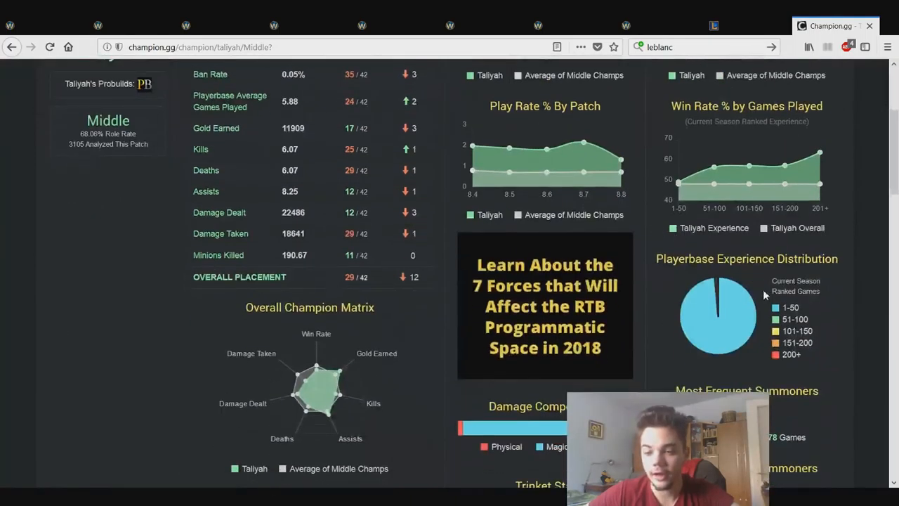
mouse_move(718, 295)
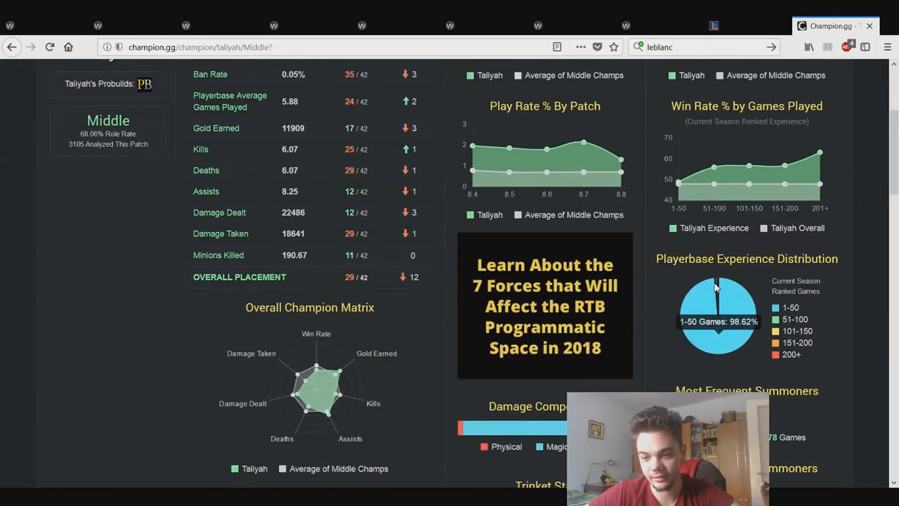
mouse_move(716, 288)
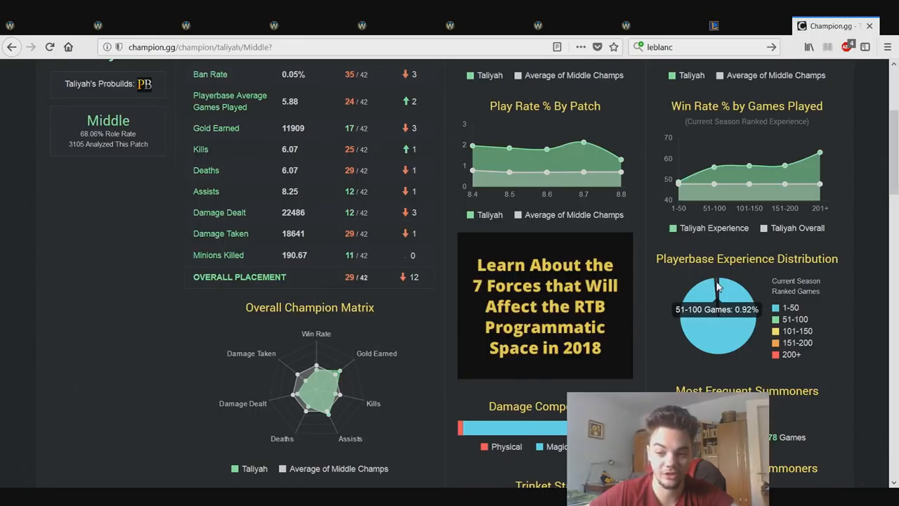
mouse_move(721, 284)
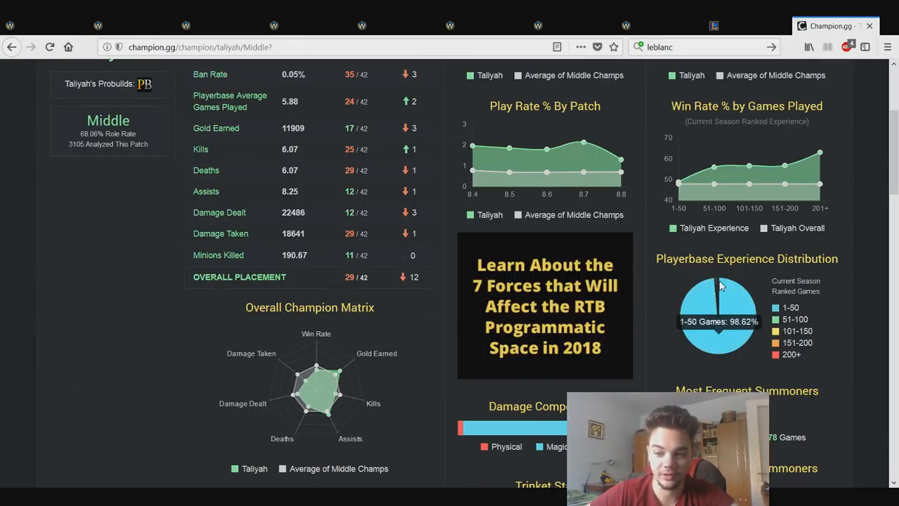
mouse_move(720, 287)
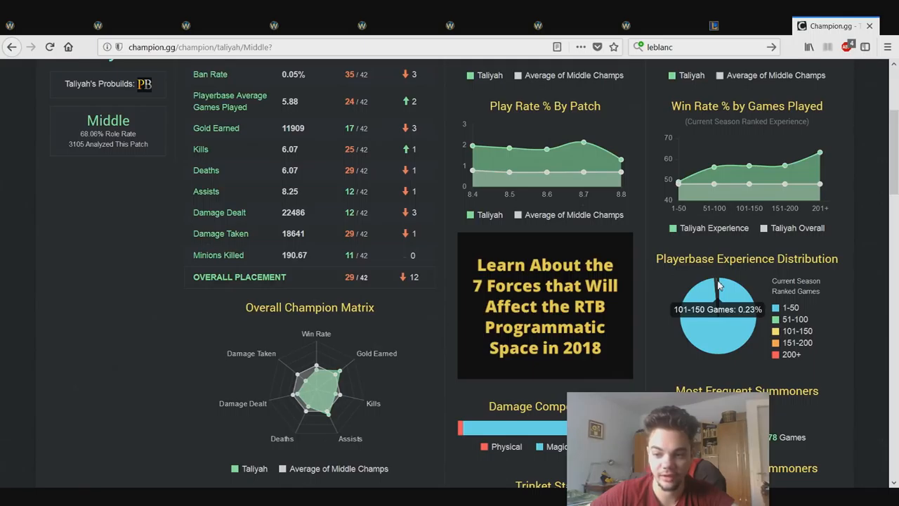
scroll("up", 3)
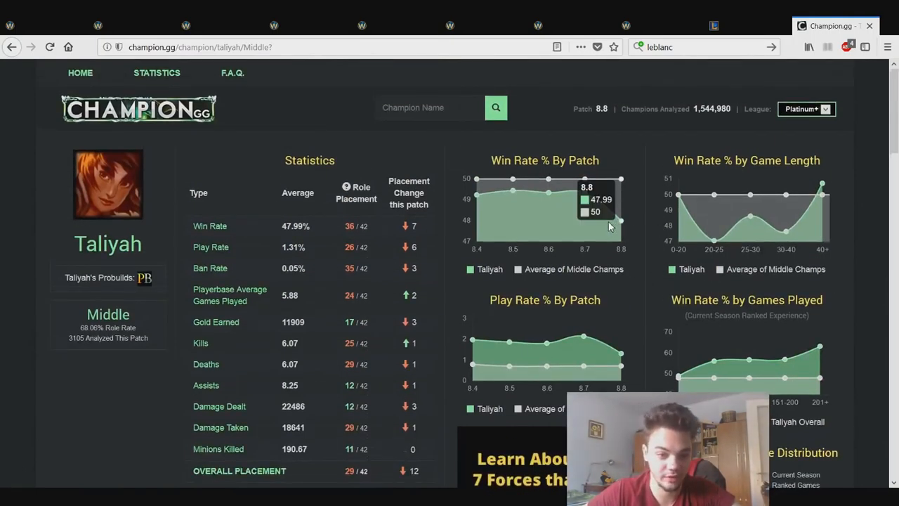
mouse_move(607, 219)
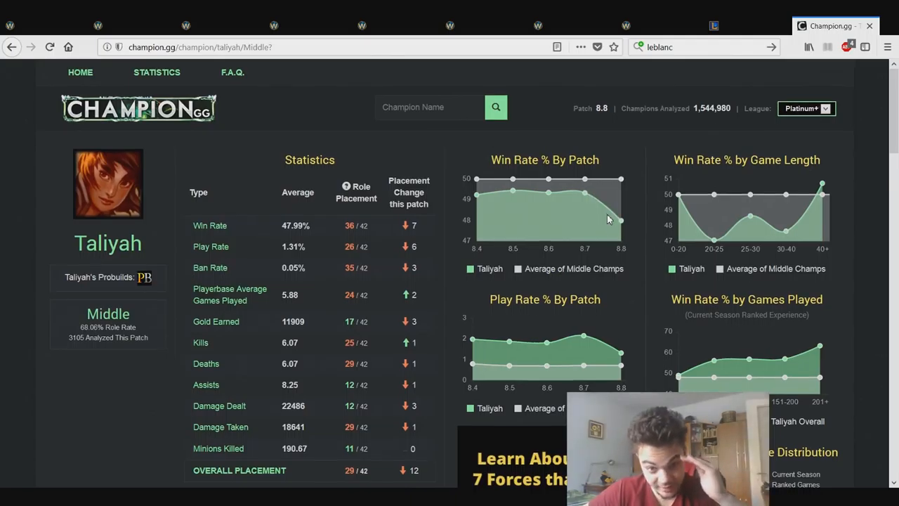
scroll("down", 3)
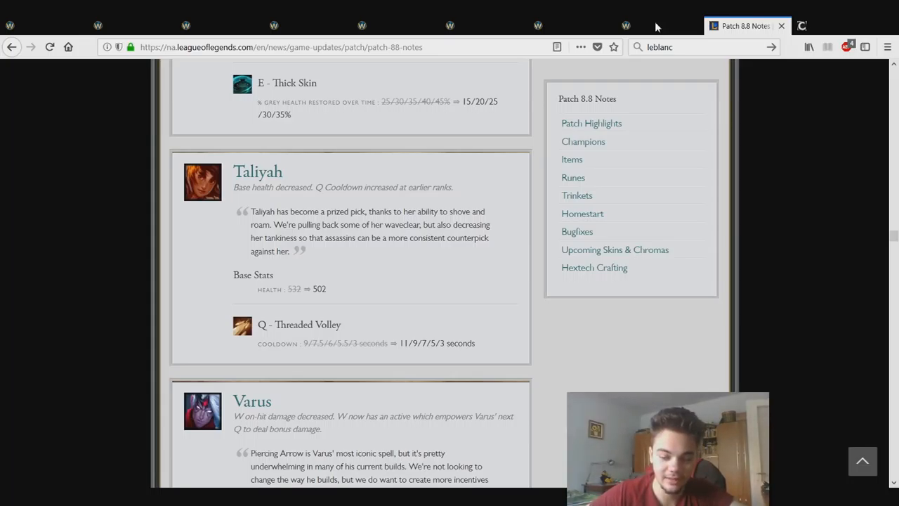
mouse_move(324, 288)
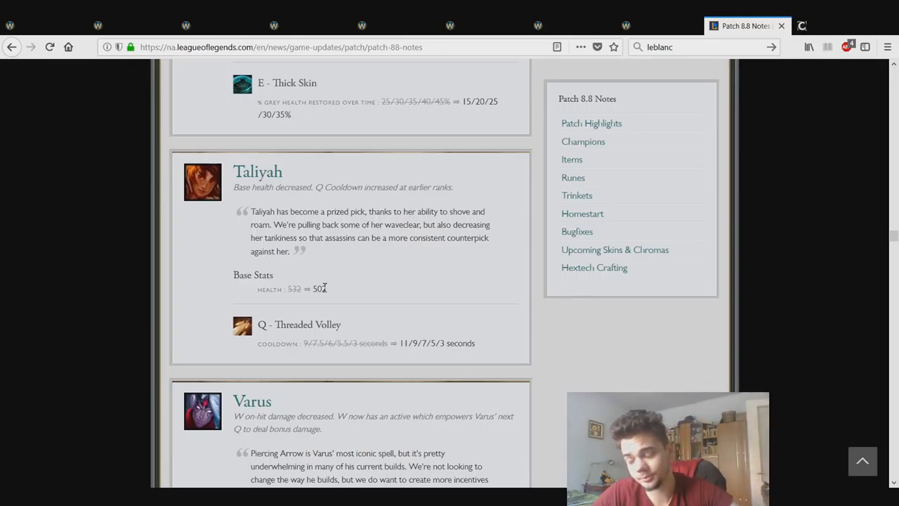
mouse_move(385, 236)
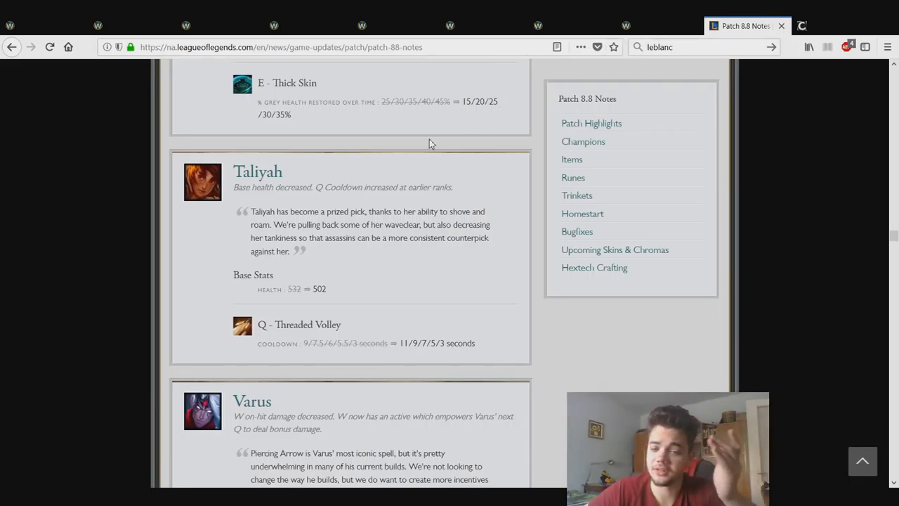
mouse_move(498, 149)
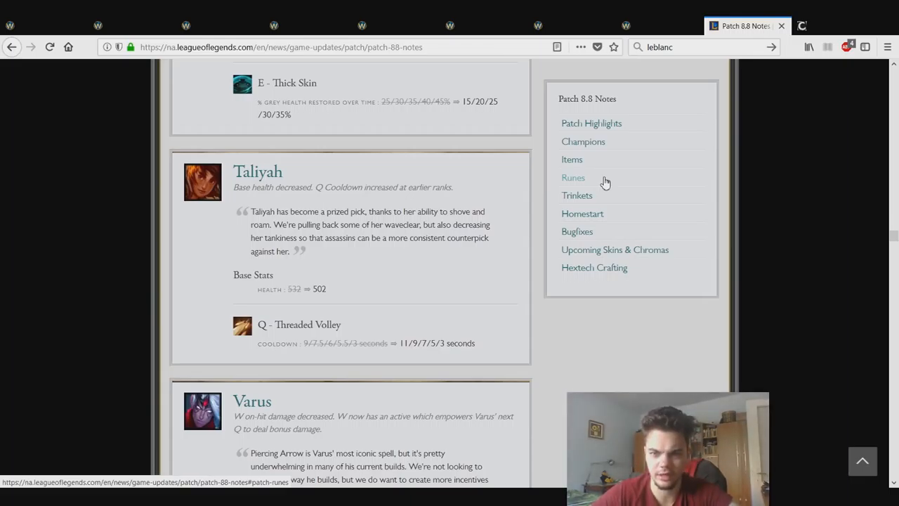
mouse_move(413, 204)
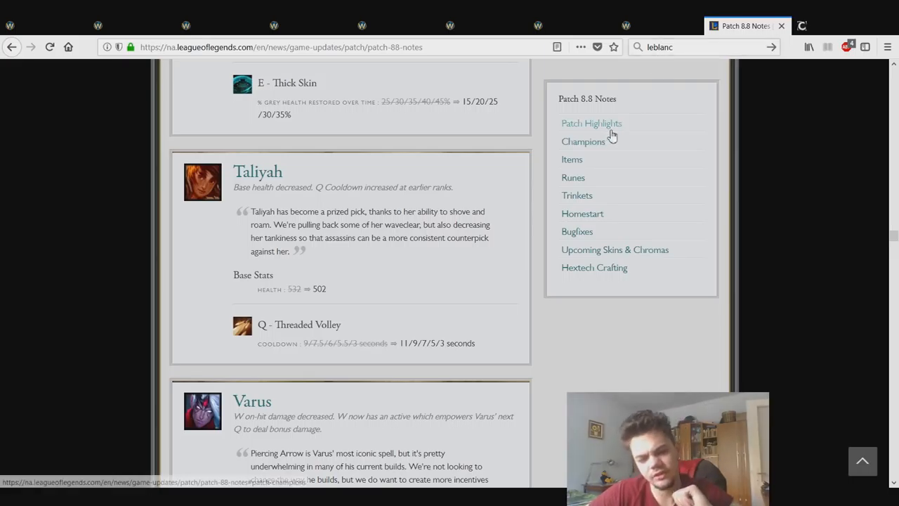
mouse_move(655, 34)
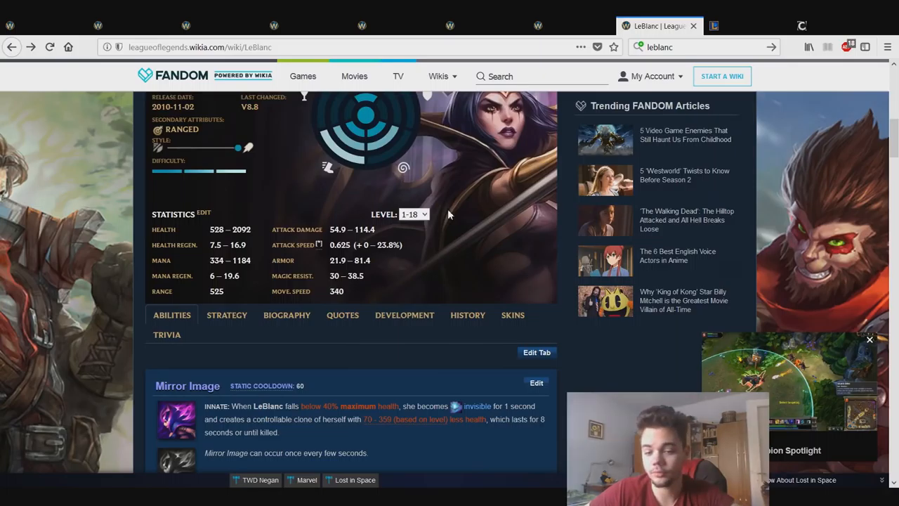
mouse_move(369, 274)
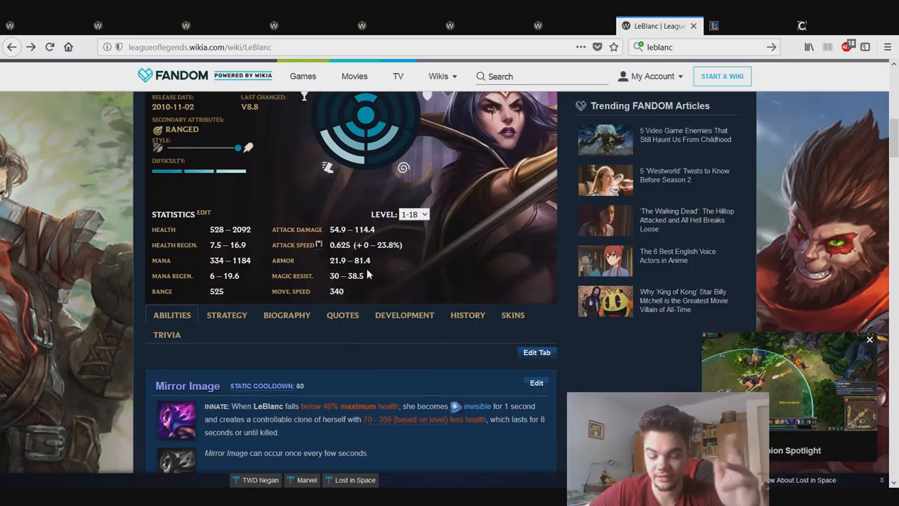
mouse_move(377, 264)
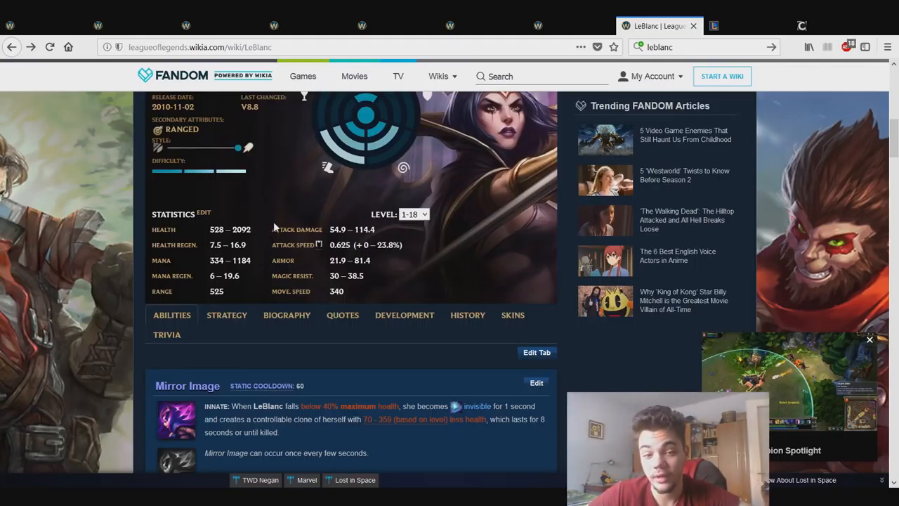
mouse_move(579, 25)
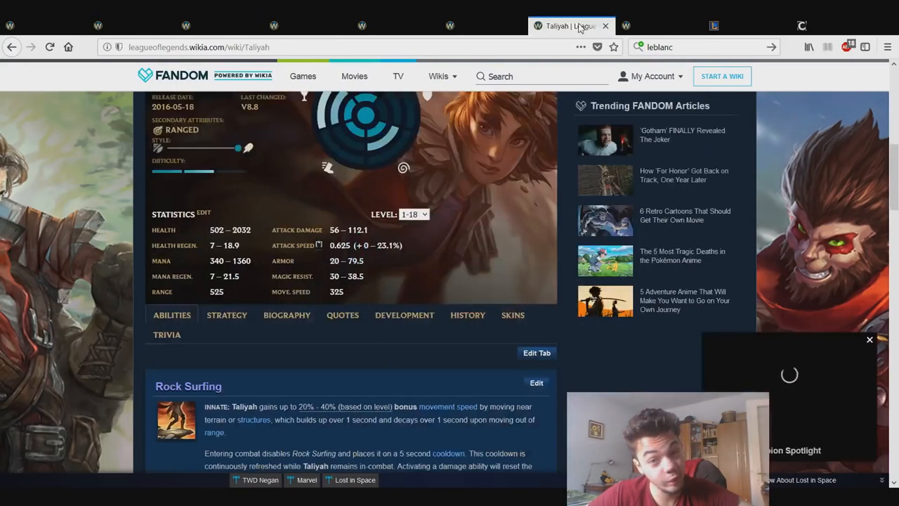
mouse_move(253, 302)
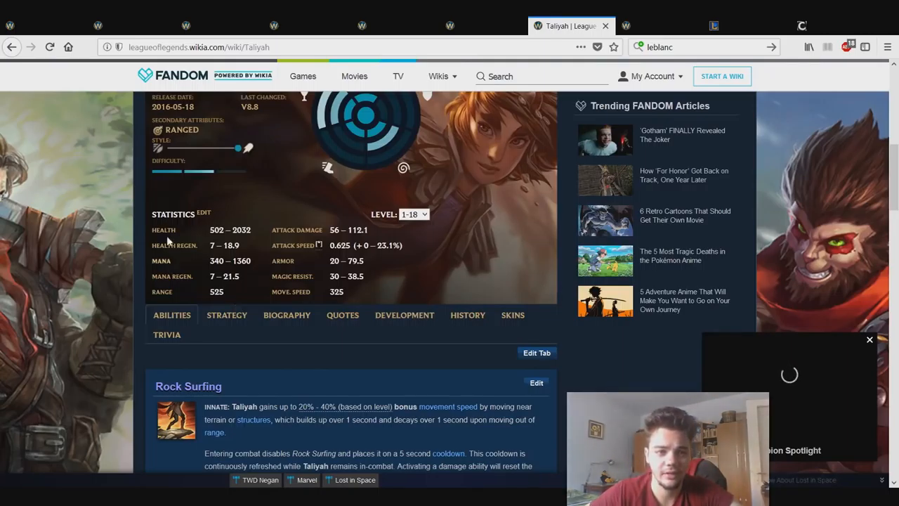
mouse_move(147, 30)
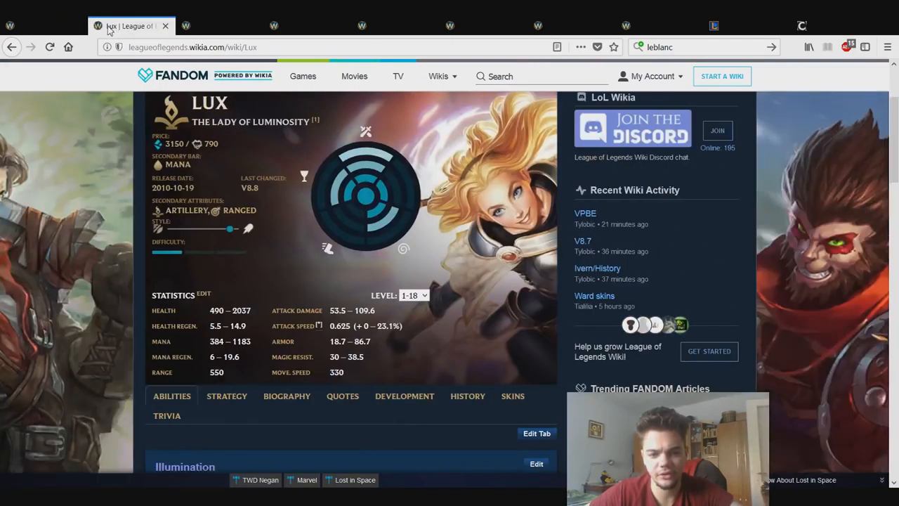
mouse_move(33, 31)
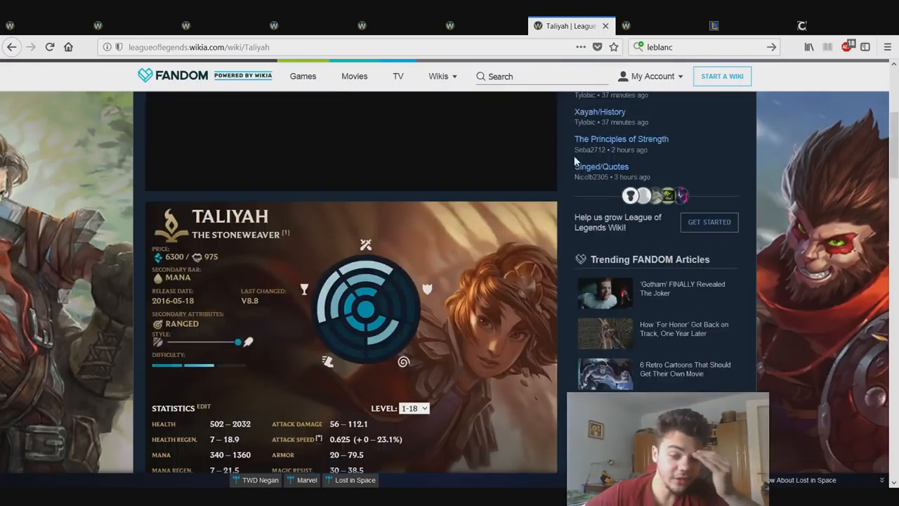
Scroll Taliyah's wiki infobox to view her release date and base statistics.
scroll("down", 3)
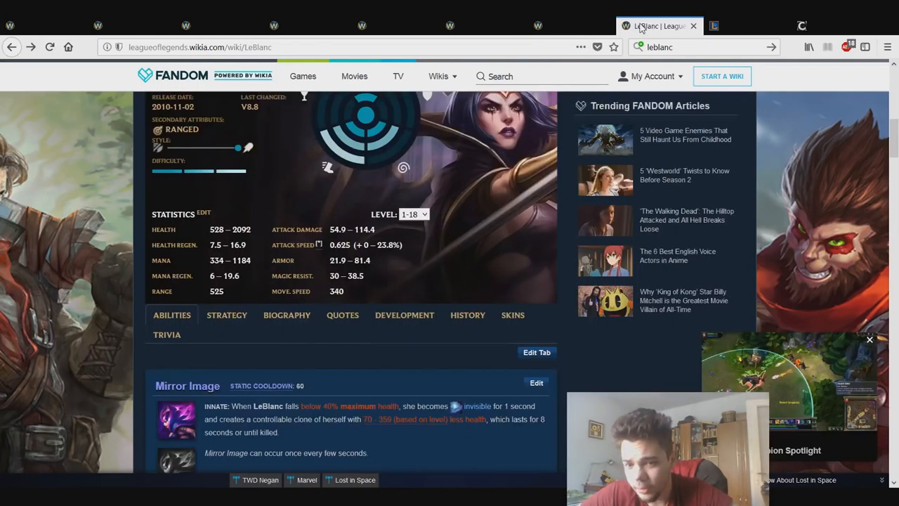
Return to LeBlanc's wiki page showing her base statistics and Mirror Image passive.
left_click(652, 76)
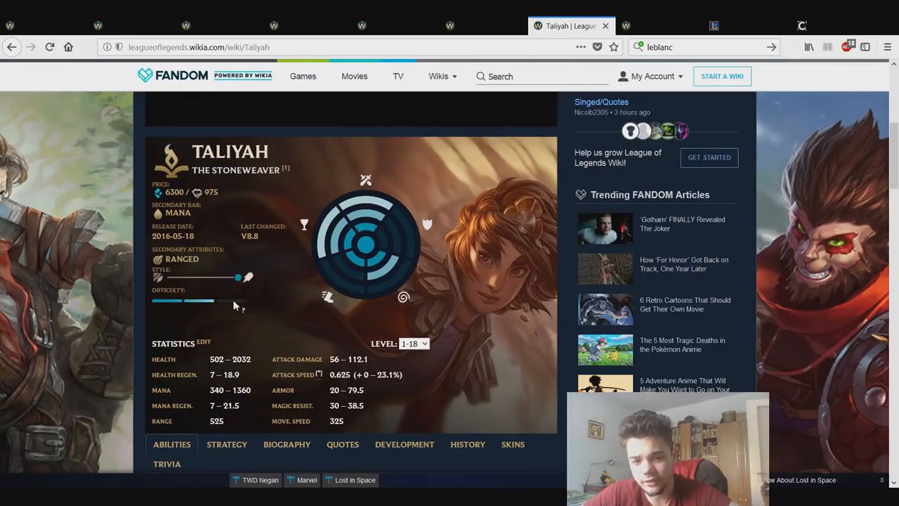
mouse_move(232, 379)
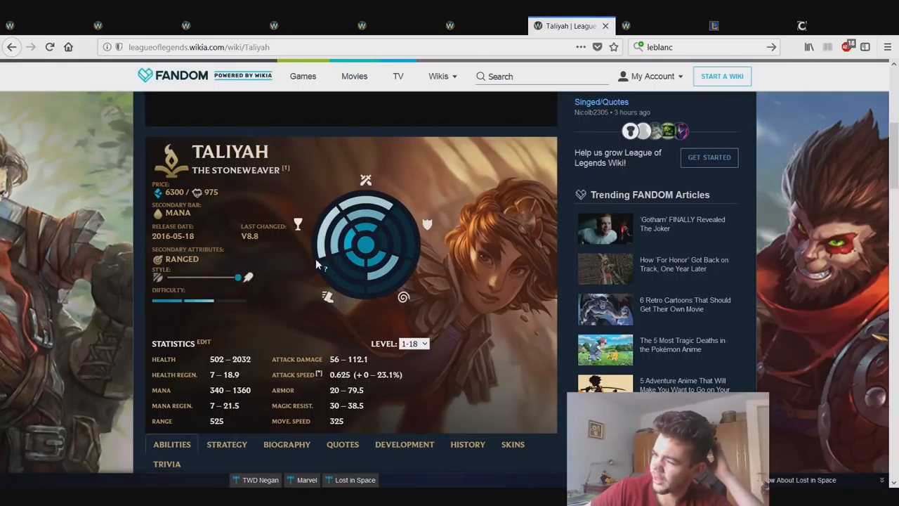
mouse_move(500, 253)
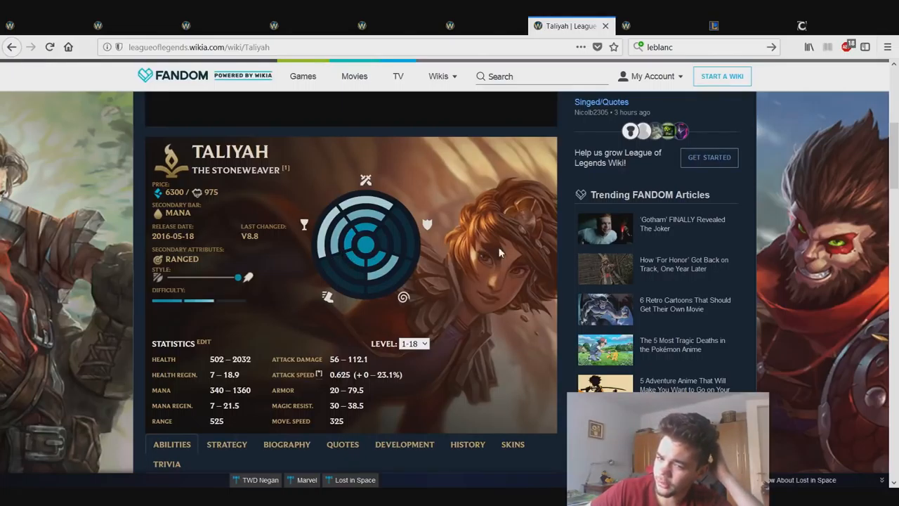
mouse_move(372, 253)
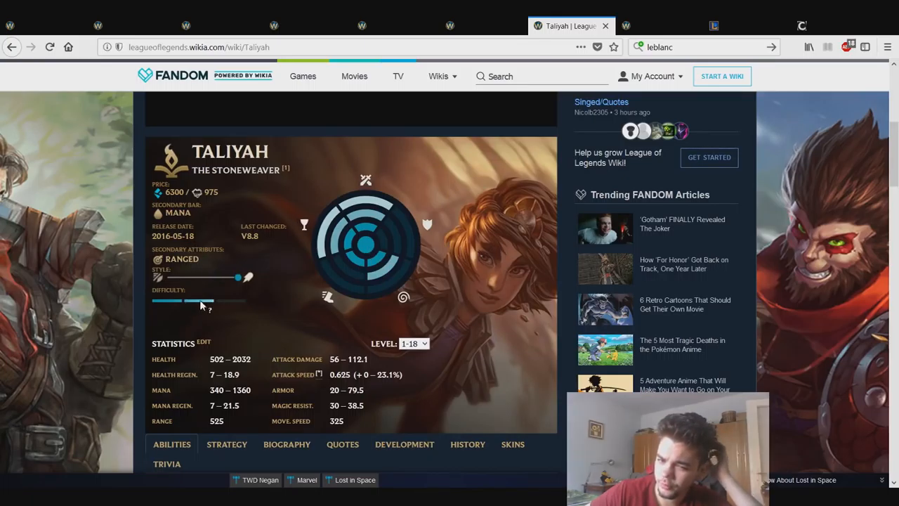
mouse_move(216, 304)
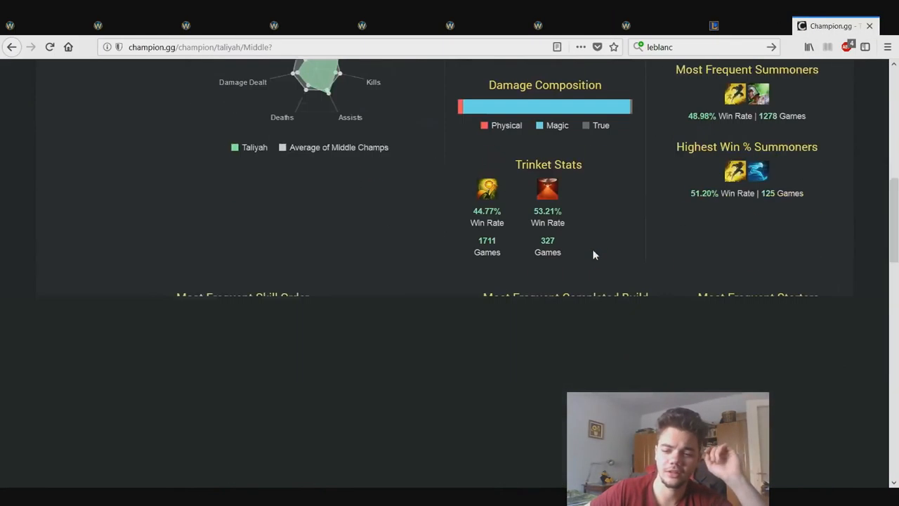
Scroll to Taliyah's mid-lane counter tables showing Twisted Fate at 42.34% and LeBlanc at 49.79%.
scroll("down", 3)
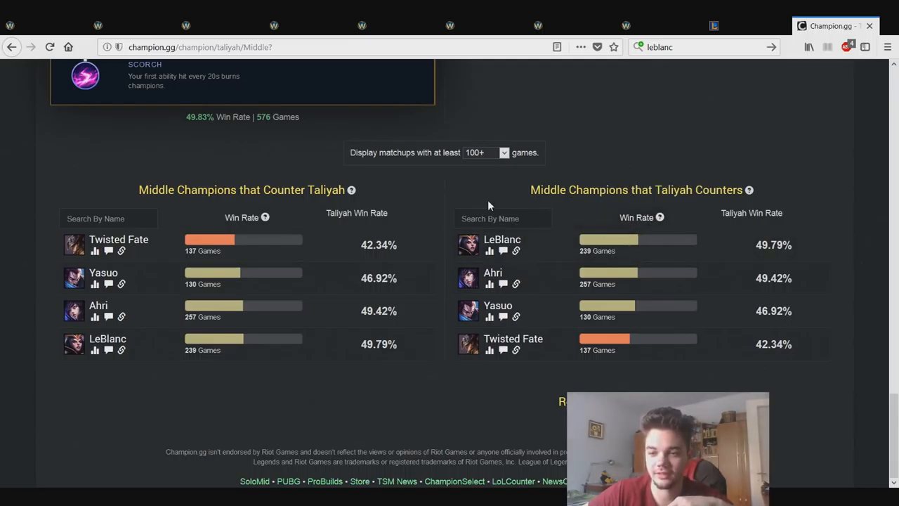
mouse_move(517, 250)
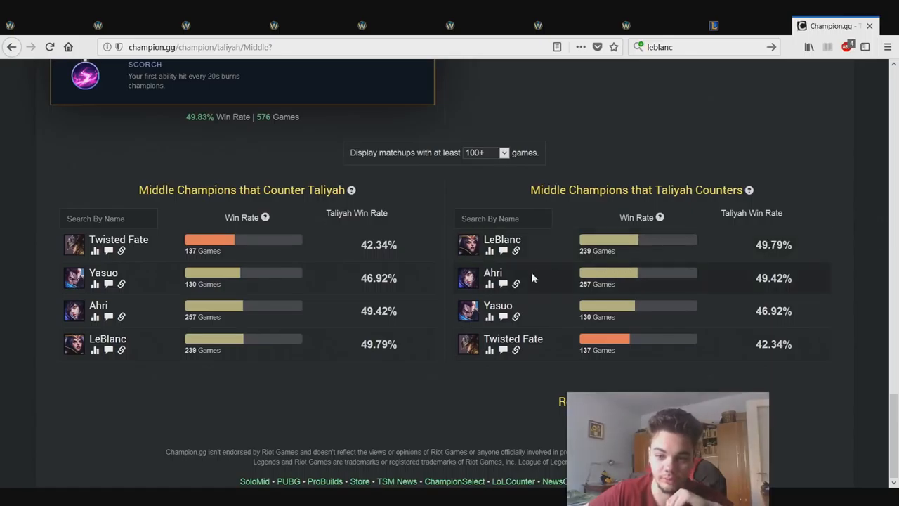
mouse_move(765, 287)
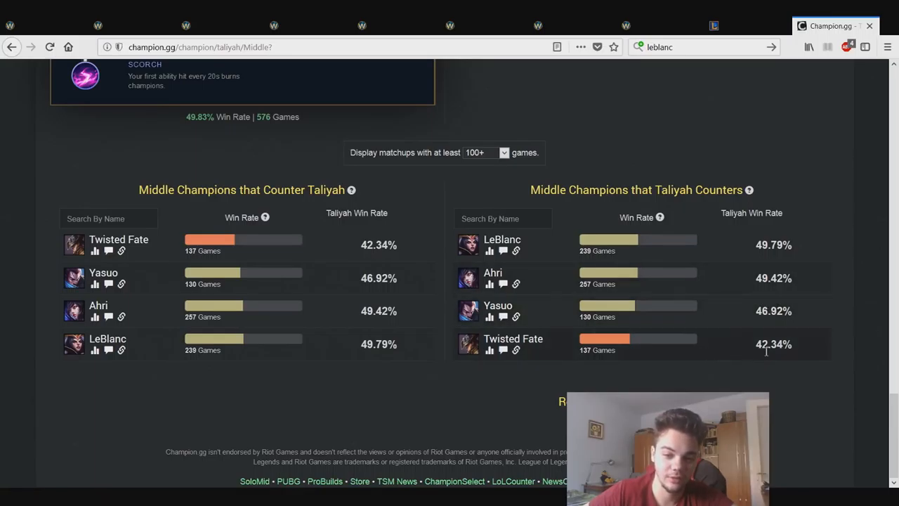
mouse_move(770, 359)
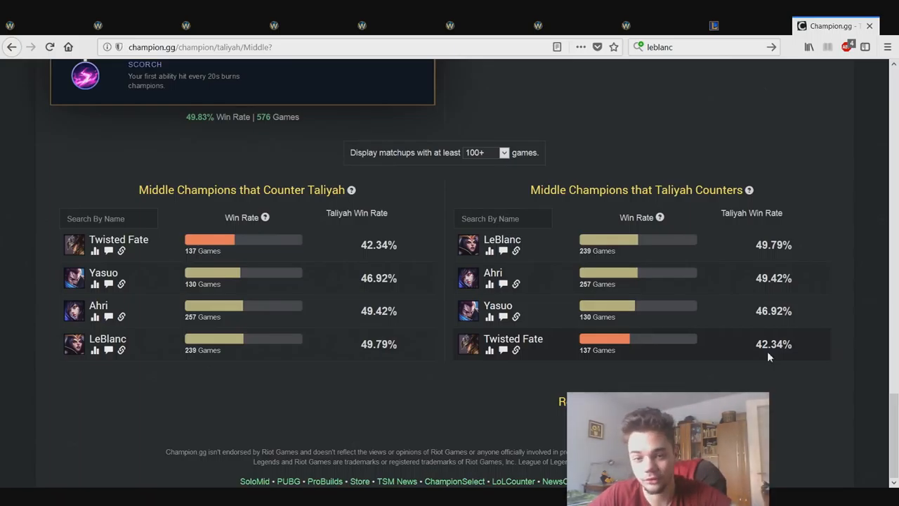
Scroll through Taliyah's skill order and completed builds, returning to her overall statistics at the top.
scroll("up", 3)
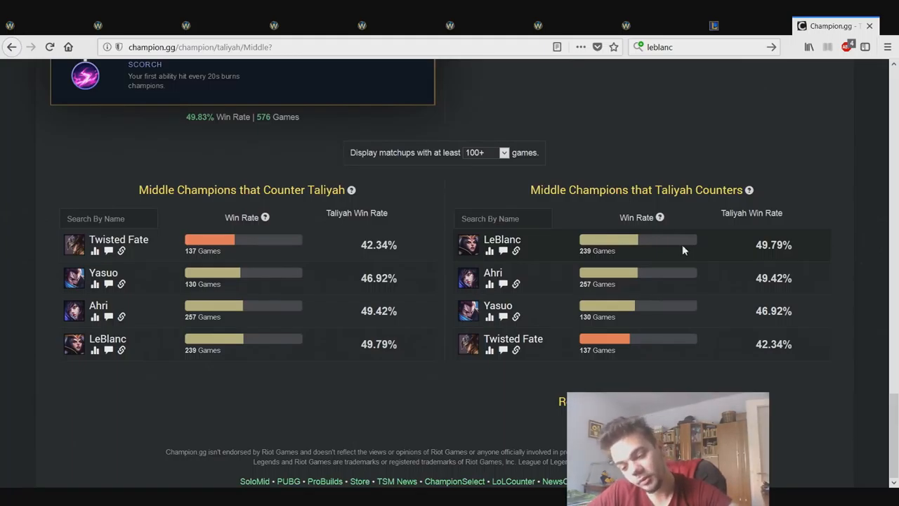
scroll("up", 3)
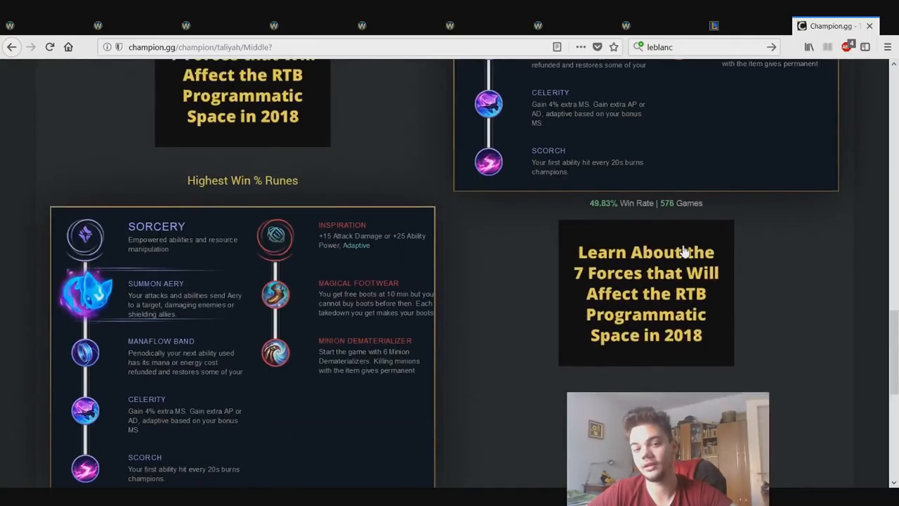
scroll("down", 3)
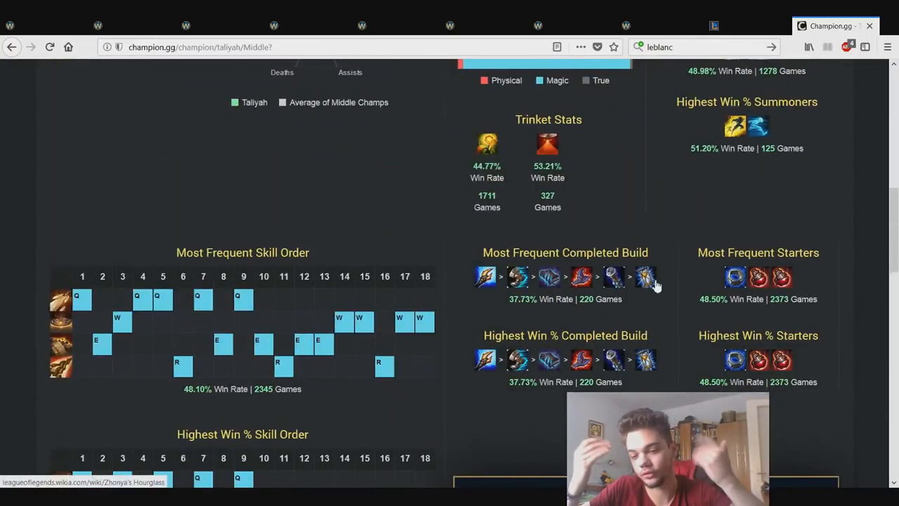
scroll("up", 3)
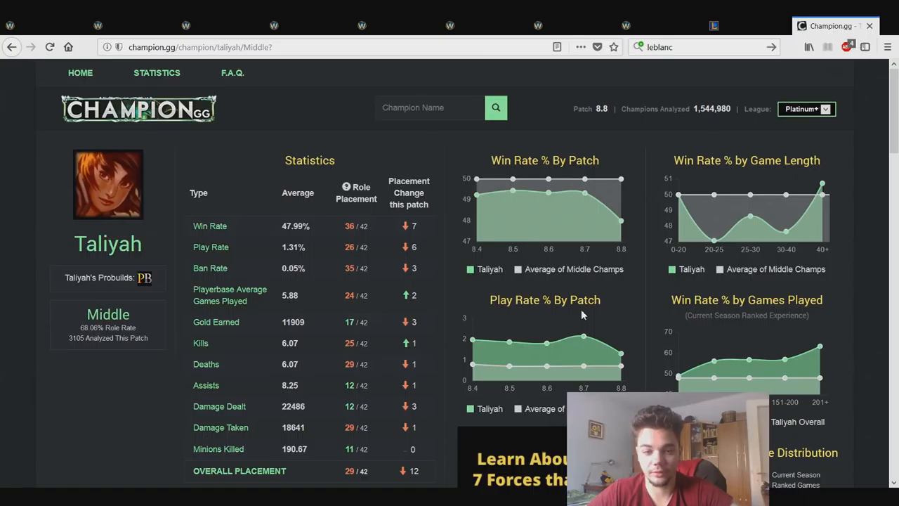
mouse_move(569, 95)
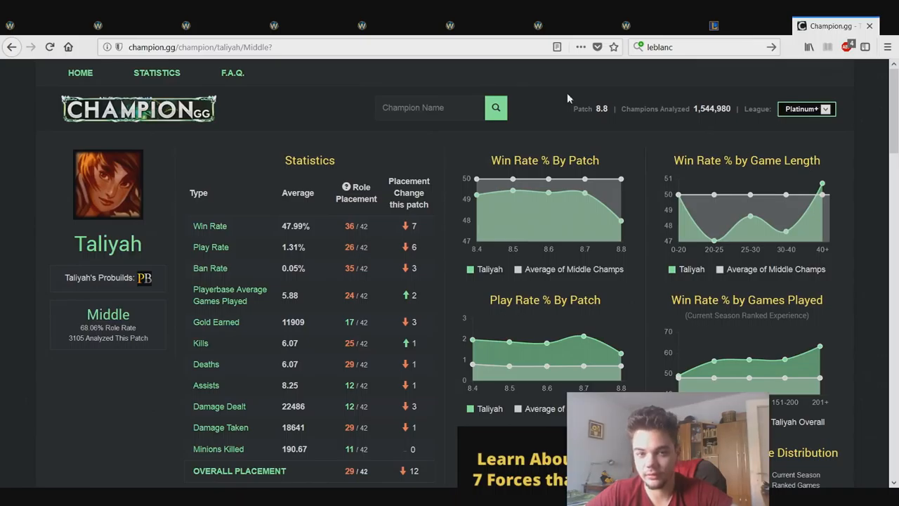
mouse_move(720, 39)
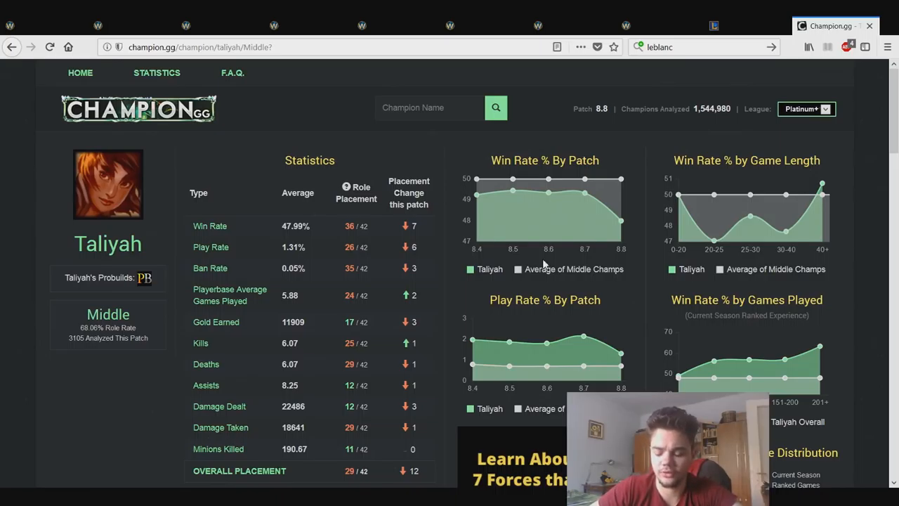
mouse_move(548, 196)
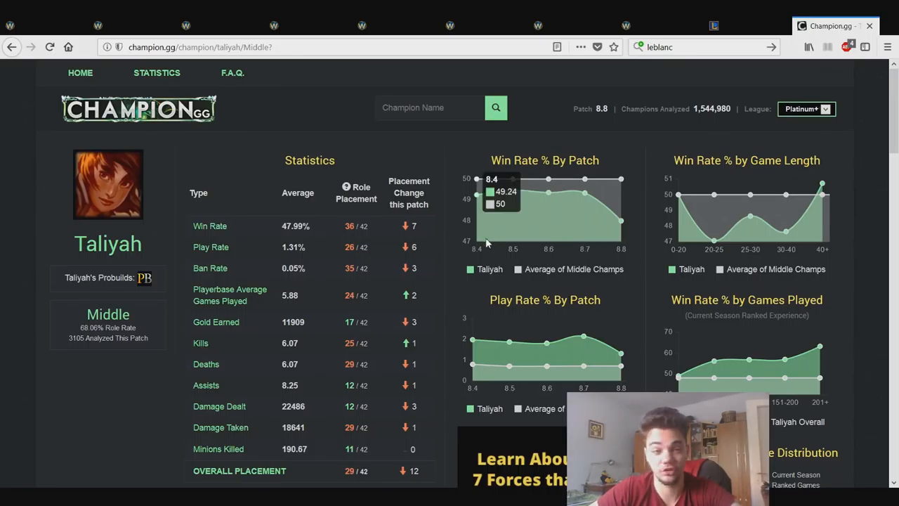
mouse_move(185, 418)
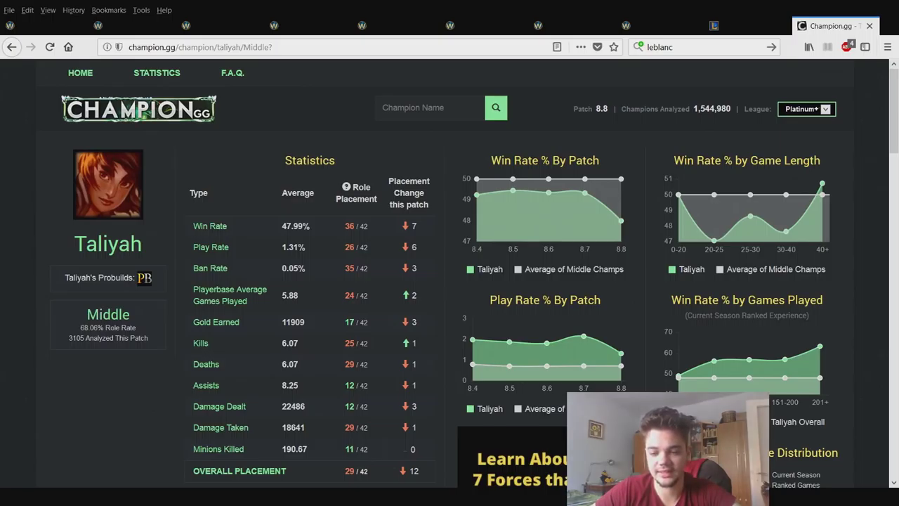
mouse_move(317, 233)
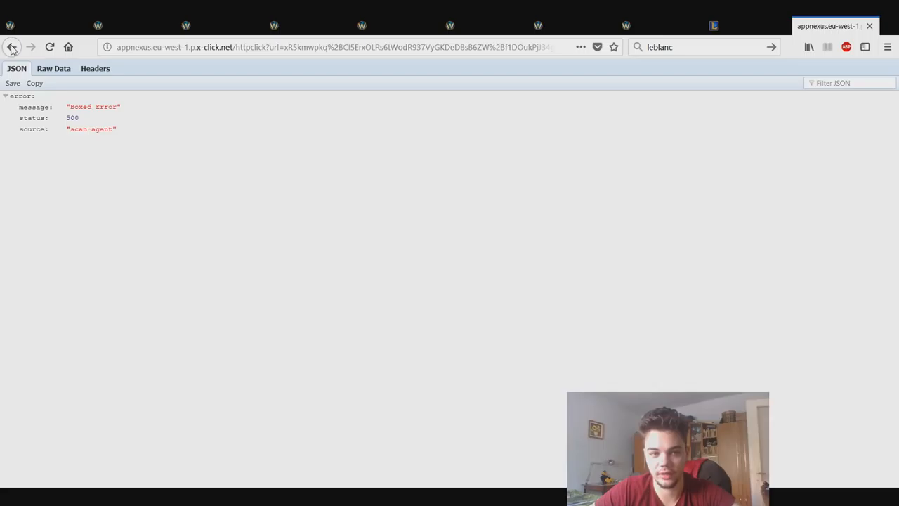
left_click(14, 45)
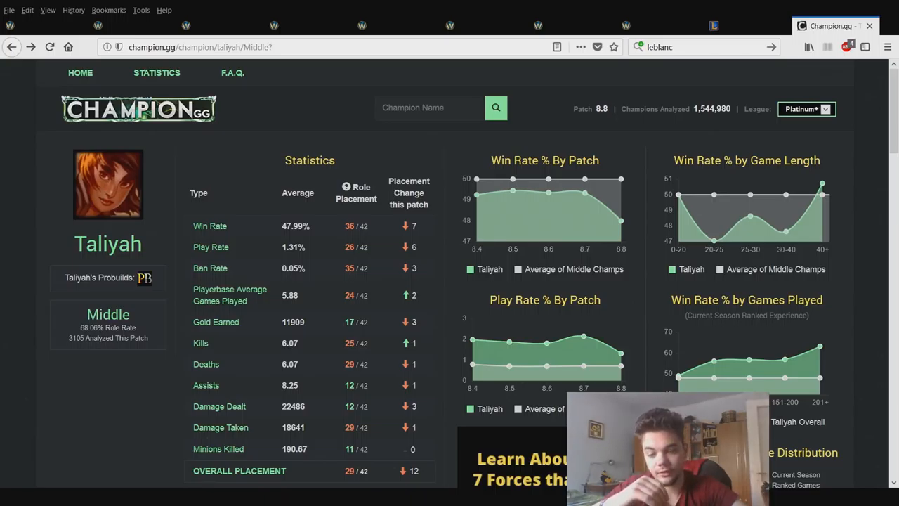
mouse_move(593, 272)
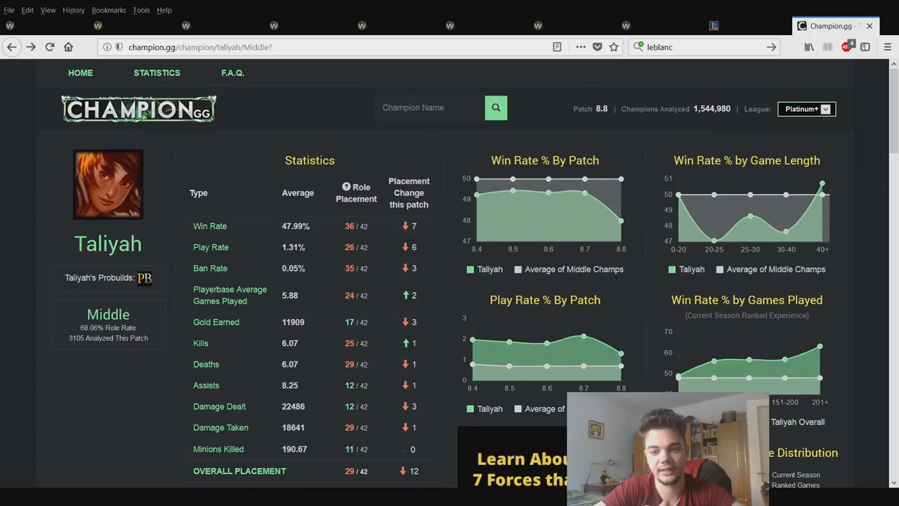
mouse_move(592, 271)
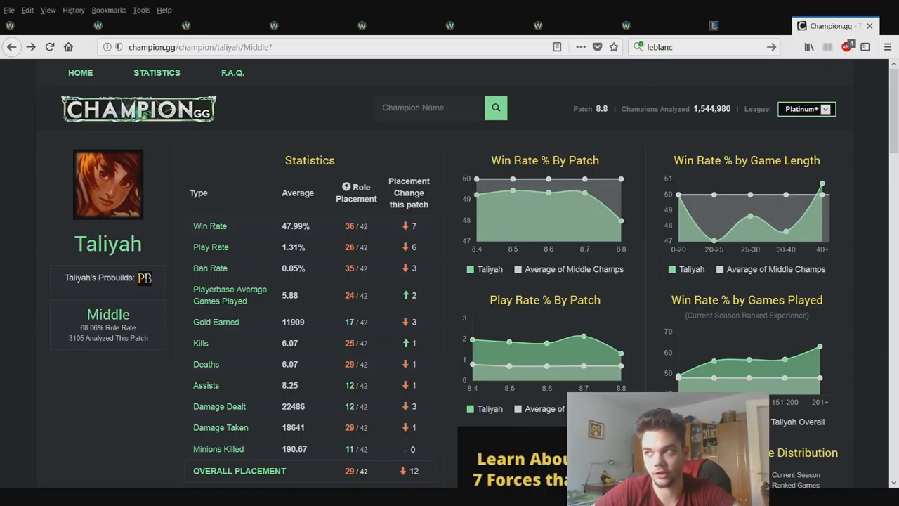
mouse_move(621, 264)
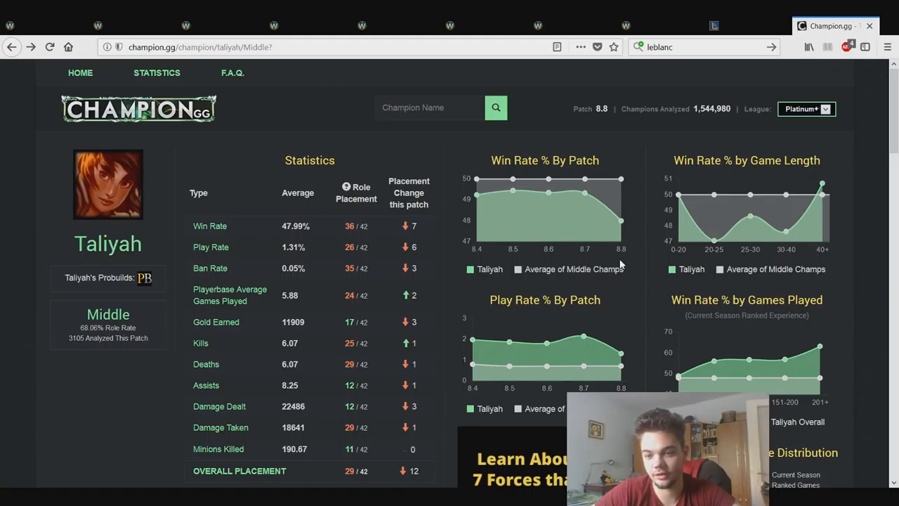
scroll("down", 3)
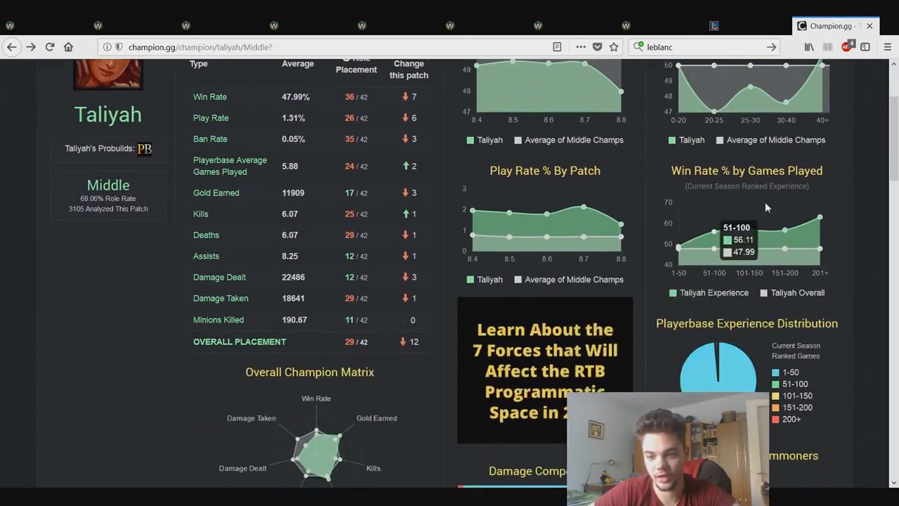
scroll("up", 3)
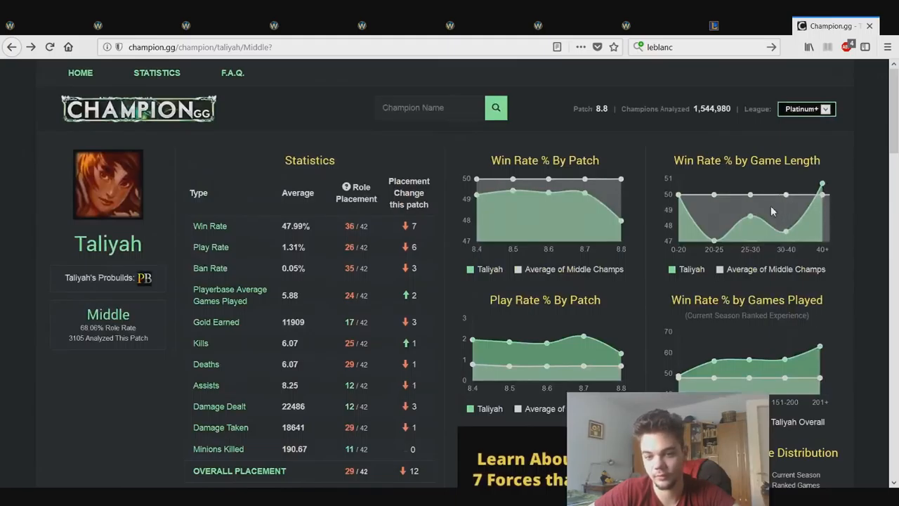